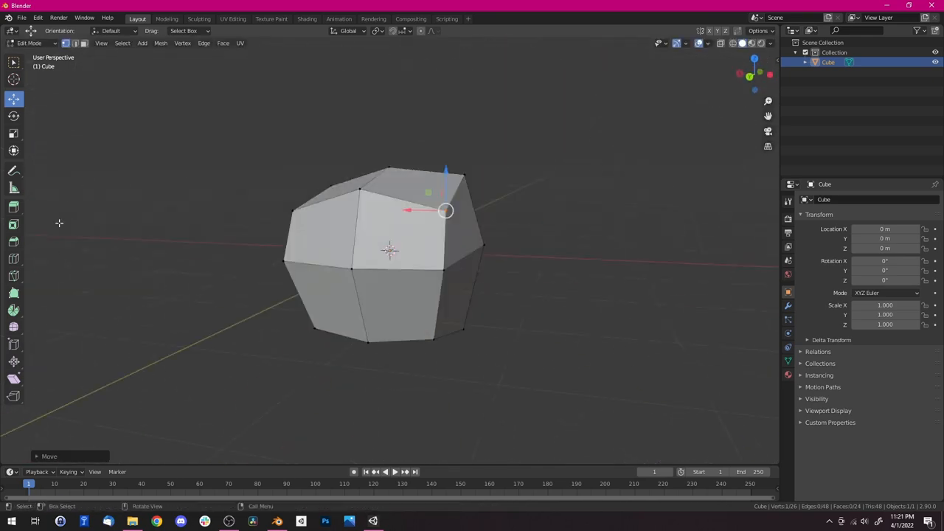
Leave edit mode and colour the rock and paper by alternating between Shading and UV Editing workspaces.
key("Tab")
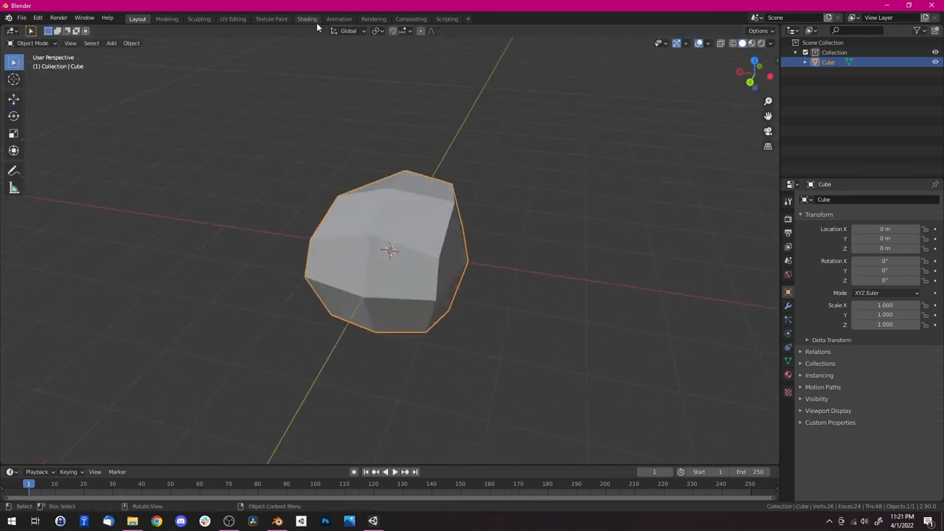
left_click(306, 18)
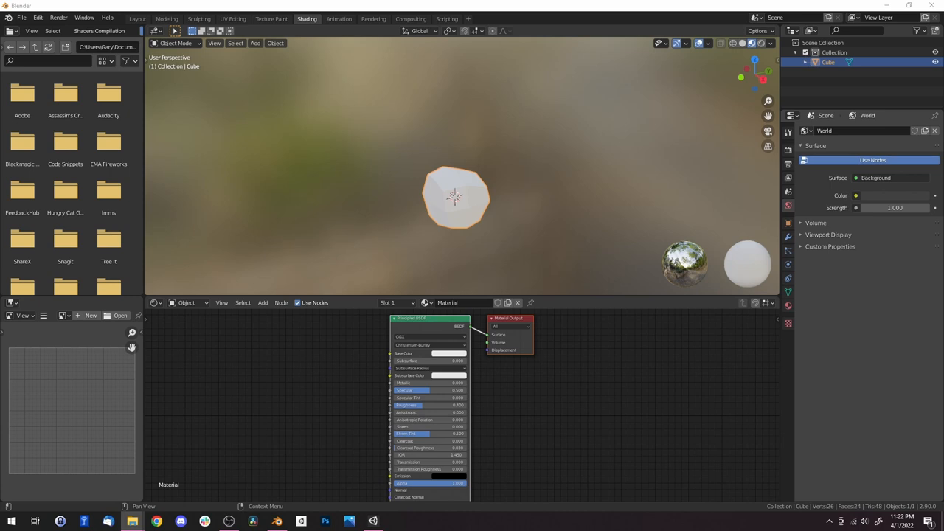
left_click(233, 18)
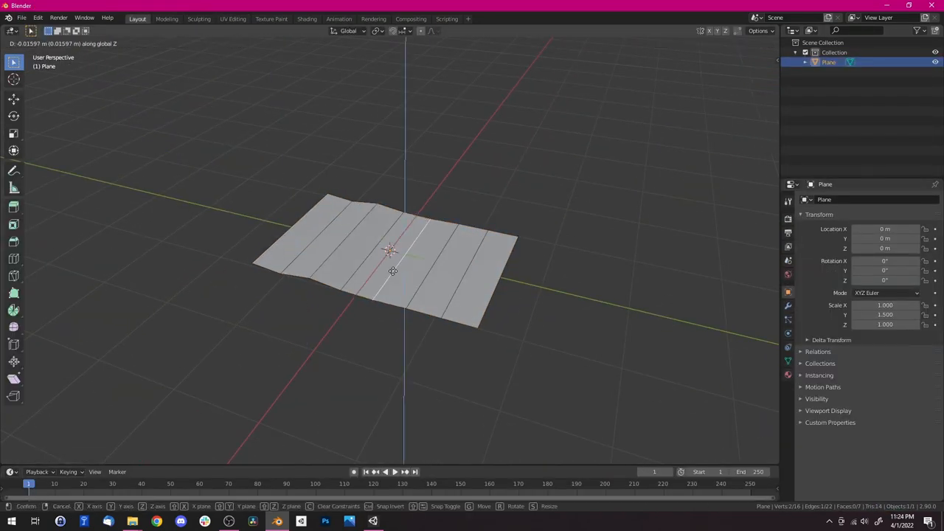
left_click(307, 18)
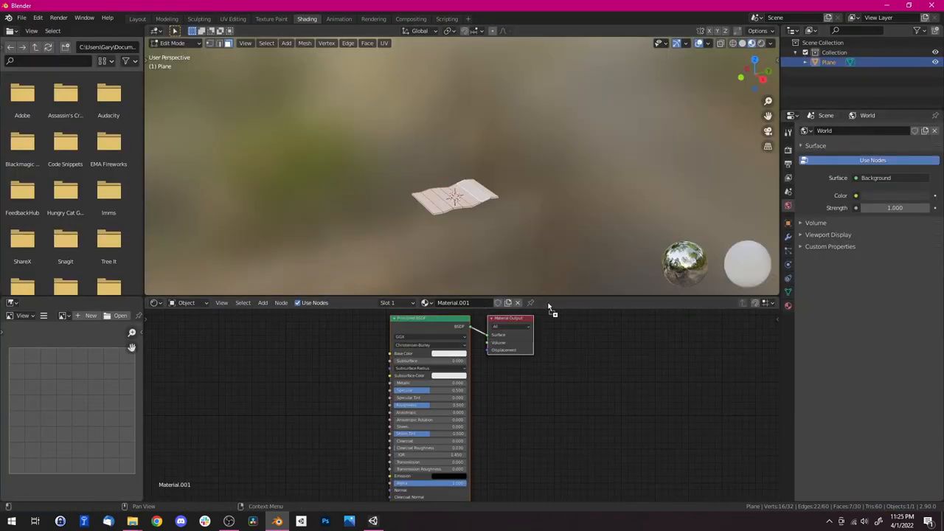
left_click(233, 18)
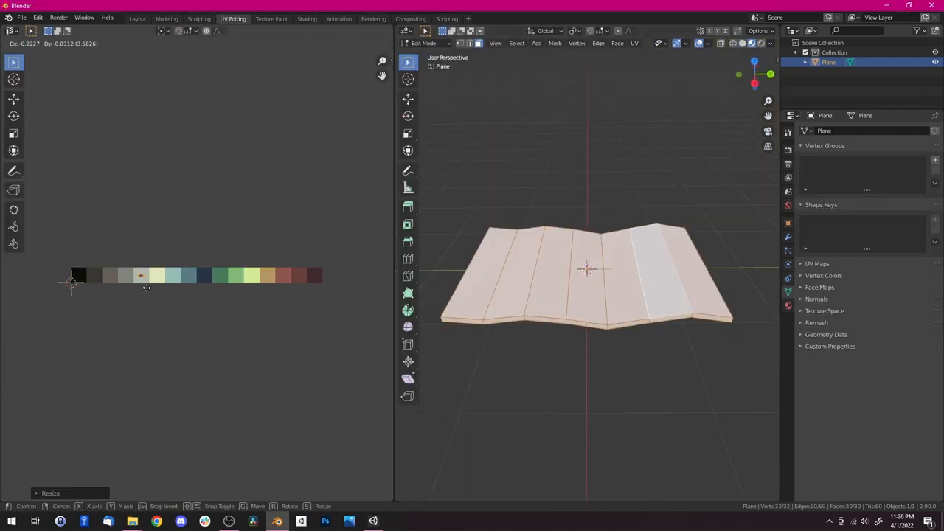
left_click(307, 18)
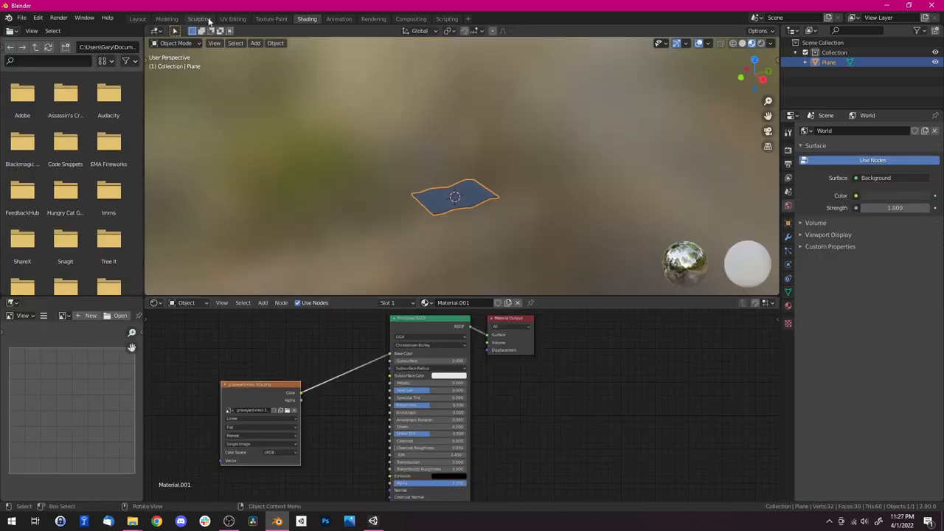
left_click(233, 18)
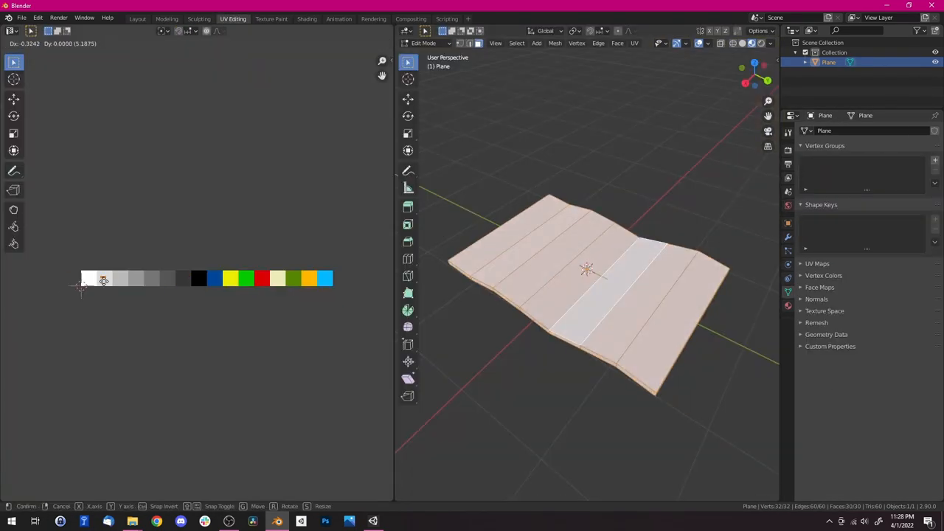
Return to the Layout workspace and start the scissors block from a cube scaled along X.
left_click(137, 18)
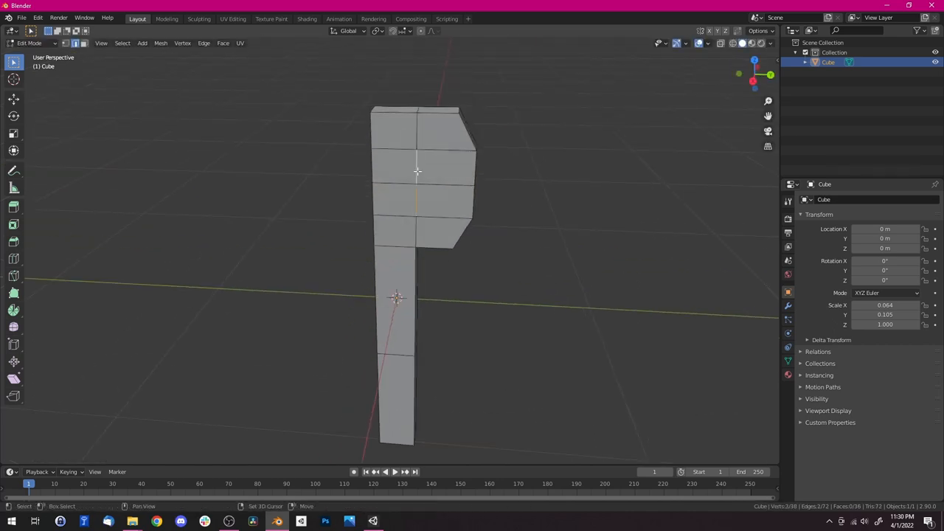
key("x")
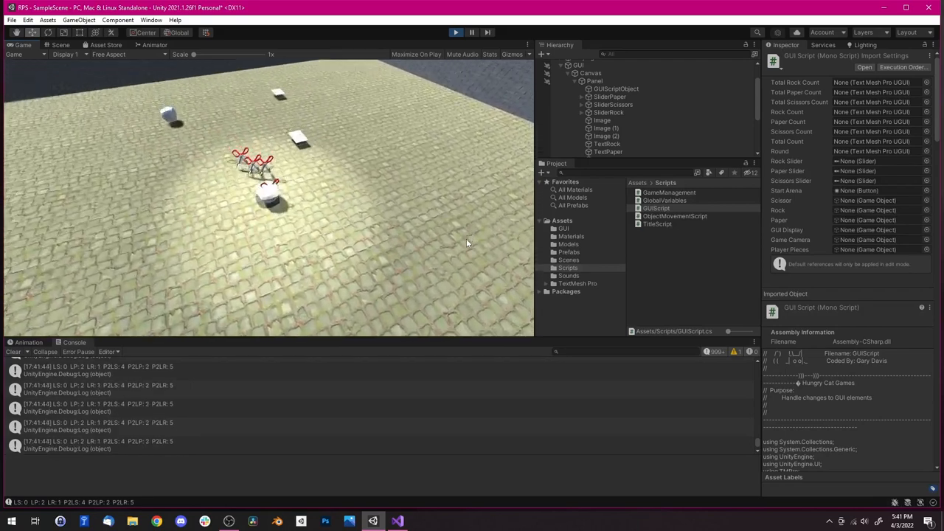
Play the game and set the sliders to 3 rocks and 4 papers, filling the total at 7 of 7.
left_click(454, 33)
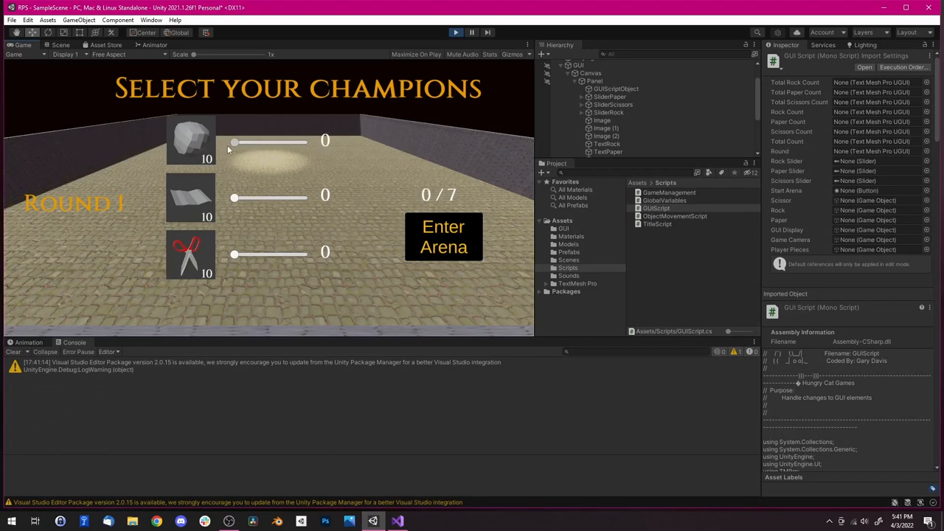
left_click_drag(234, 142, 243, 142)
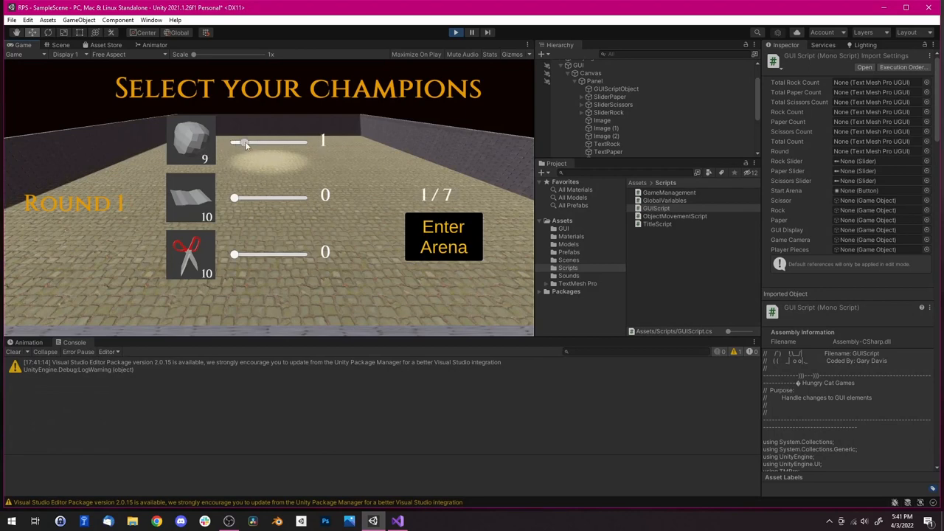
left_click_drag(243, 141, 264, 141)
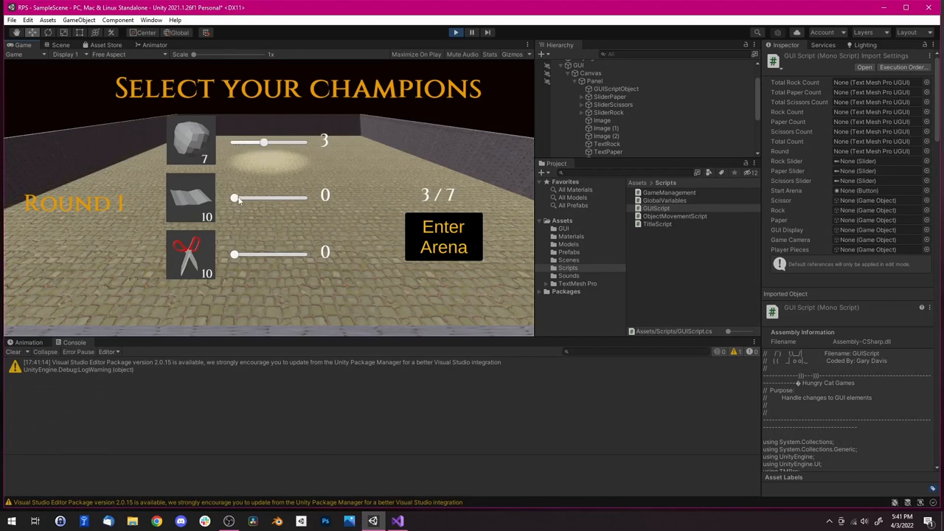
left_click_drag(235, 197, 273, 198)
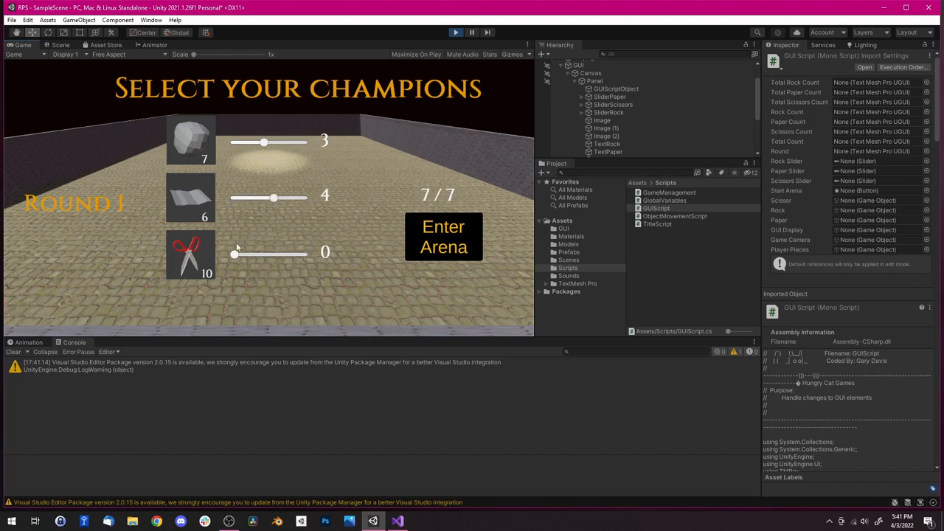
left_click_drag(273, 197, 262, 198)
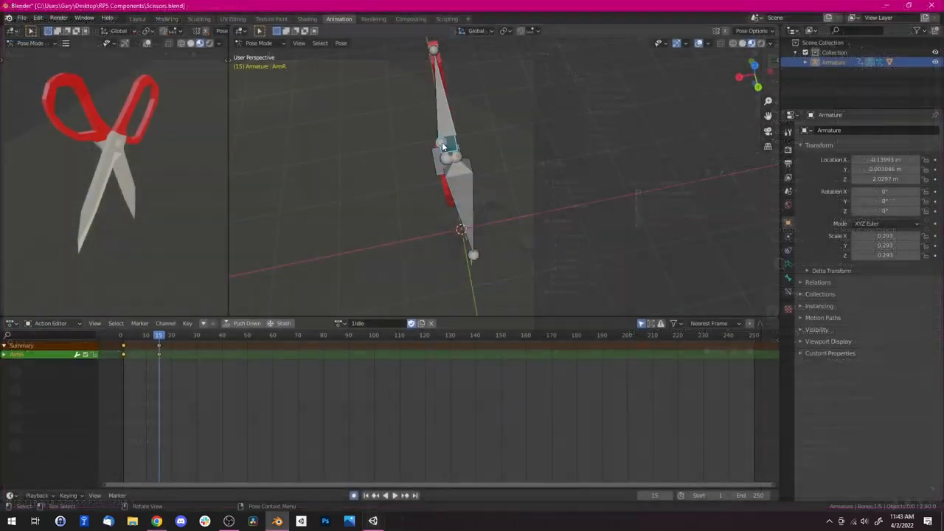
Step through timeline frames keyframing the scissors open-and-close poses, then rewind to the start.
left_click(197, 335)
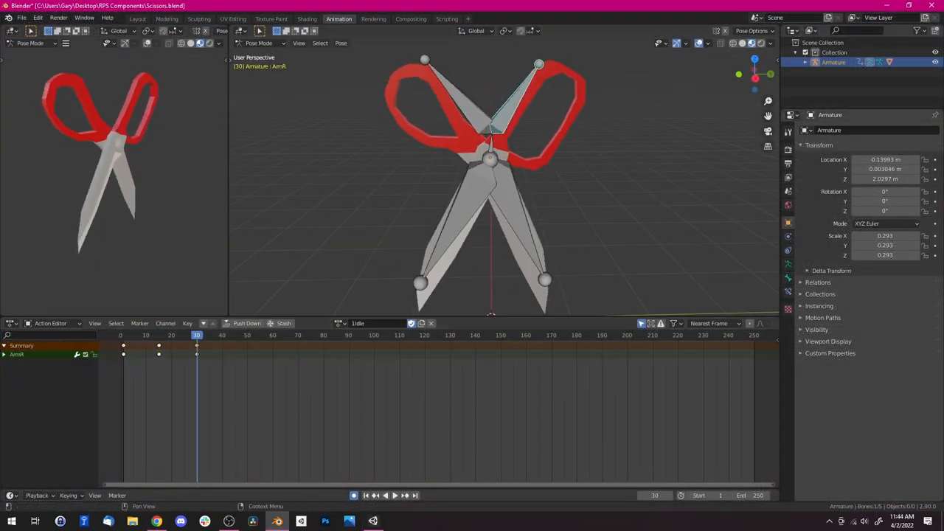
left_click(168, 334)
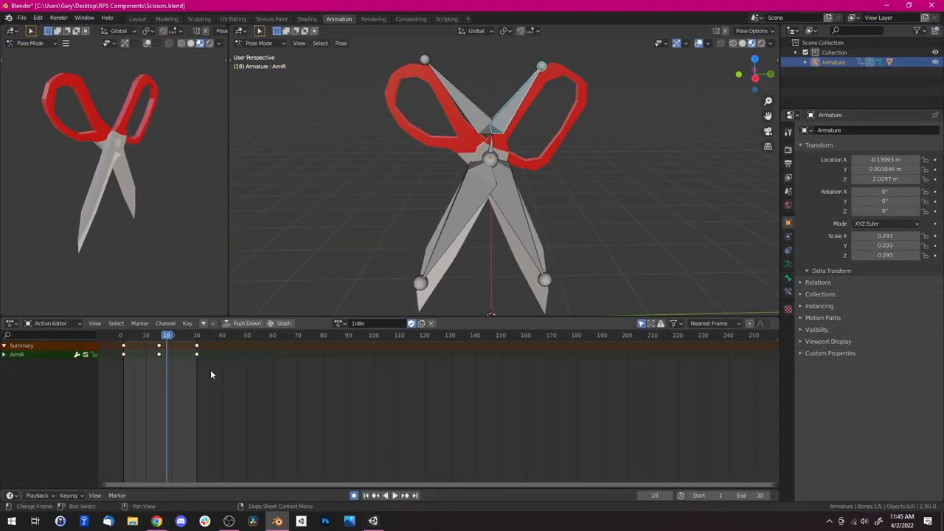
left_click(197, 335)
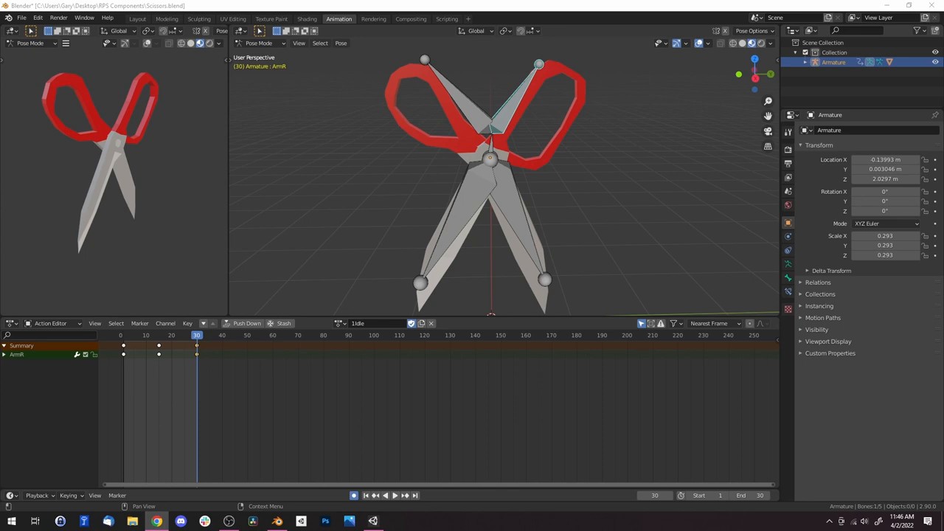
left_click(3, 354)
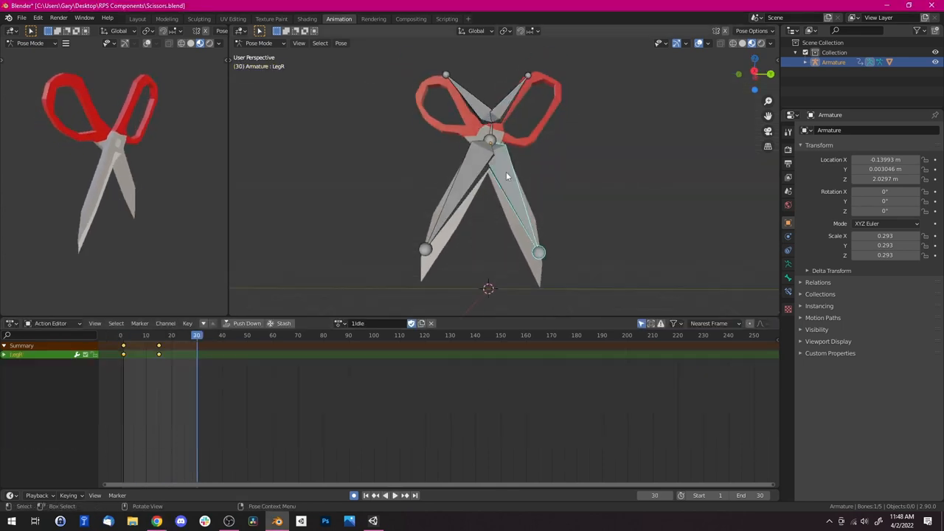
left_click(183, 337)
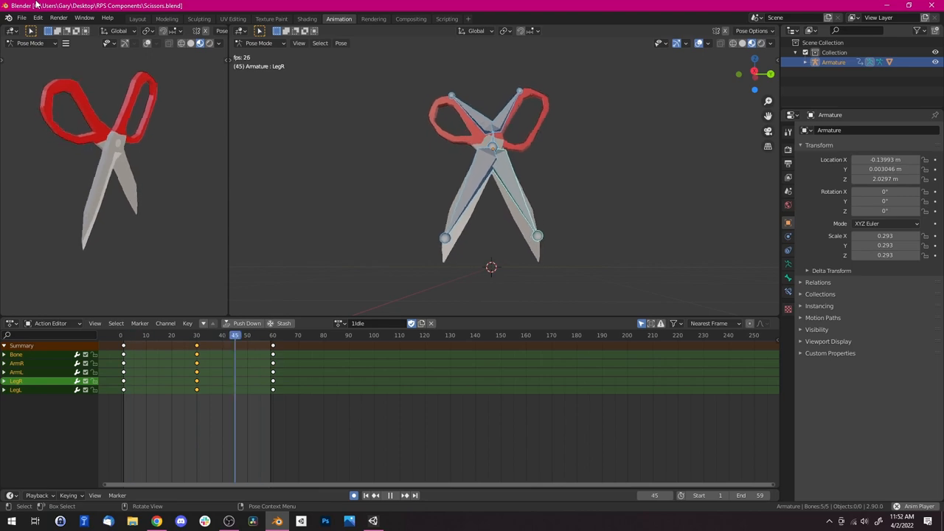
left_click(136, 336)
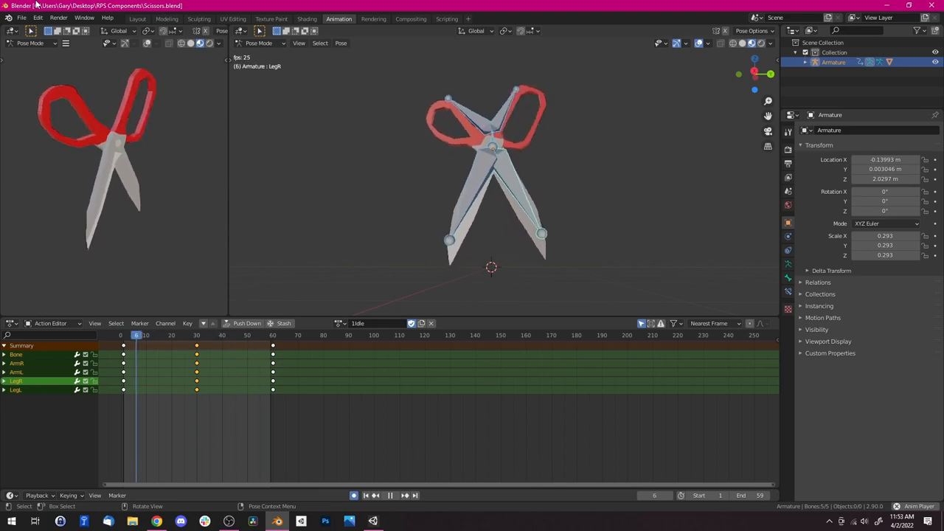
Play the game and set rock to 10 and paper to 4, with the total reading 14 of 15.
left_click(397, 522)
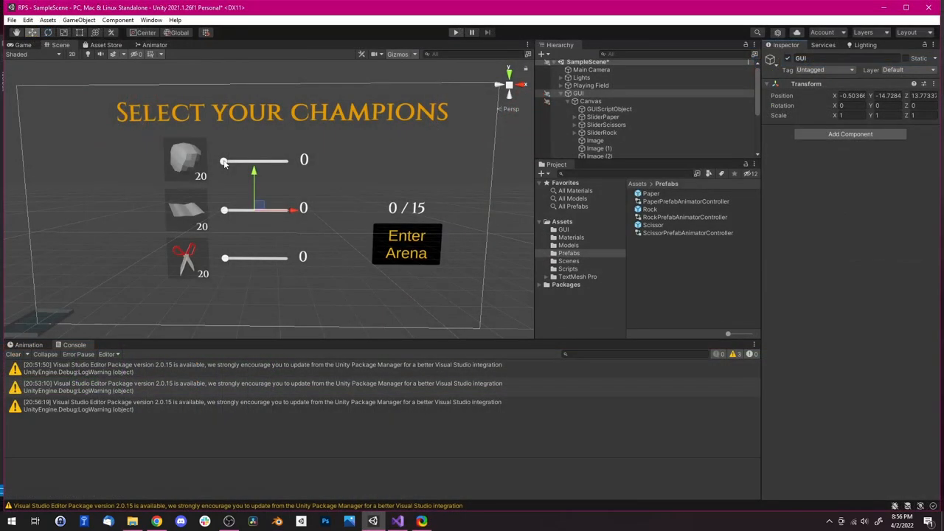
left_click(455, 32)
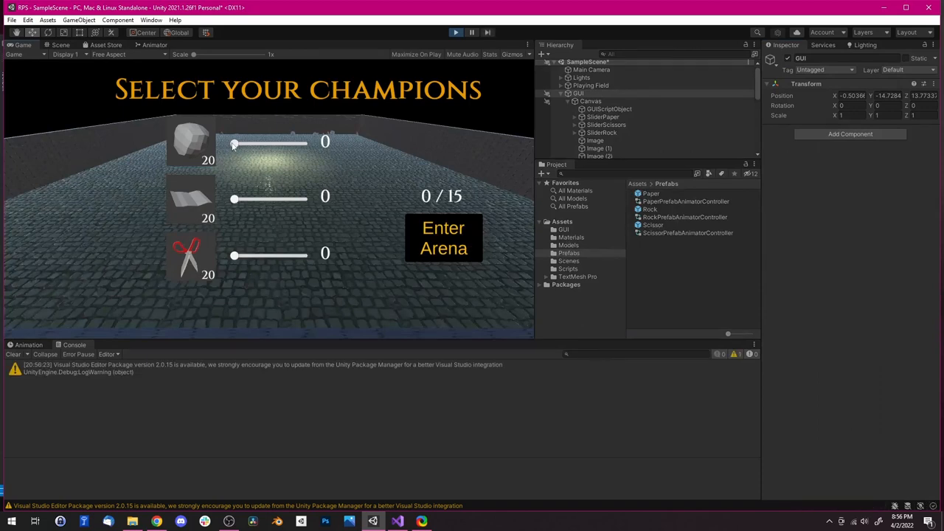
left_click_drag(233, 142, 274, 142)
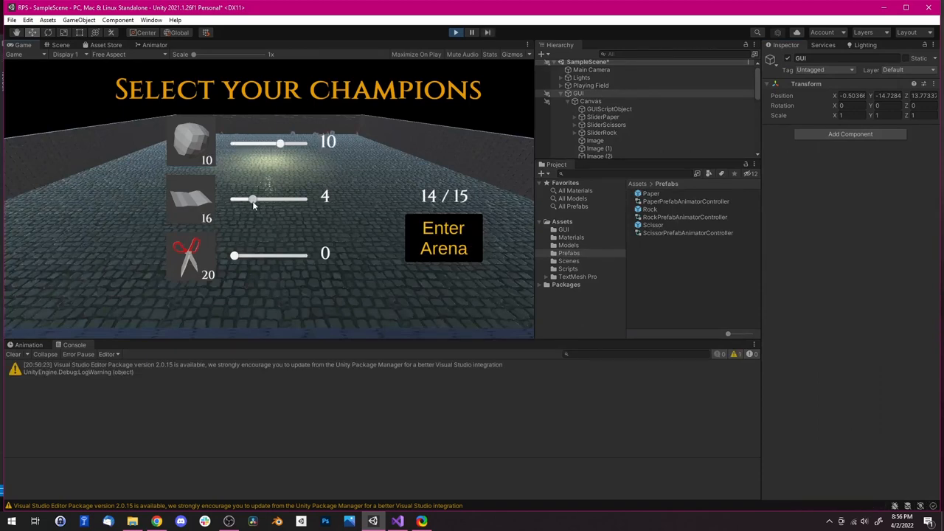
left_click_drag(253, 200, 248, 199)
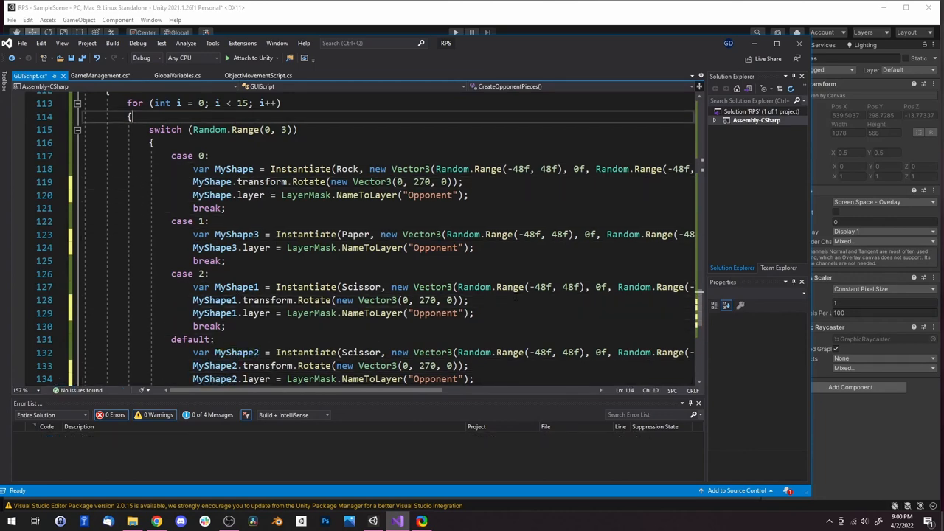
scroll("up", 3)
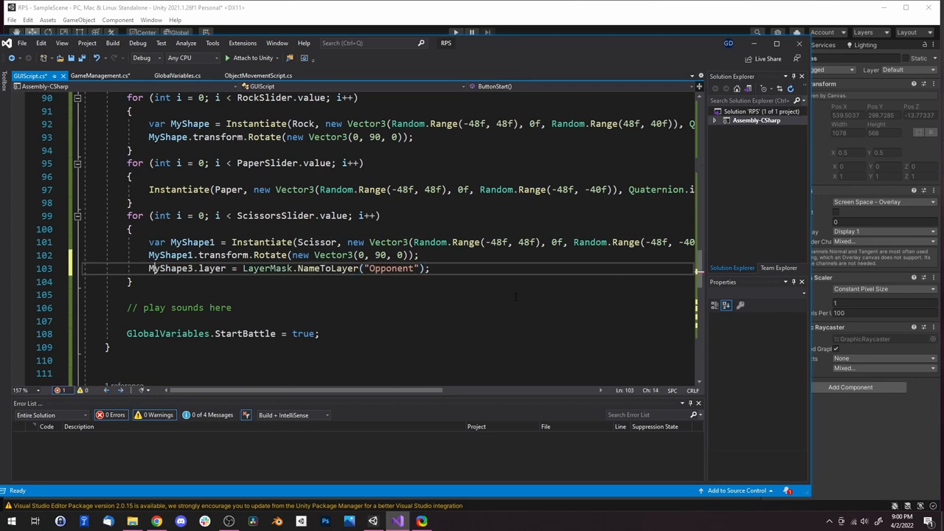
scroll("down", 3)
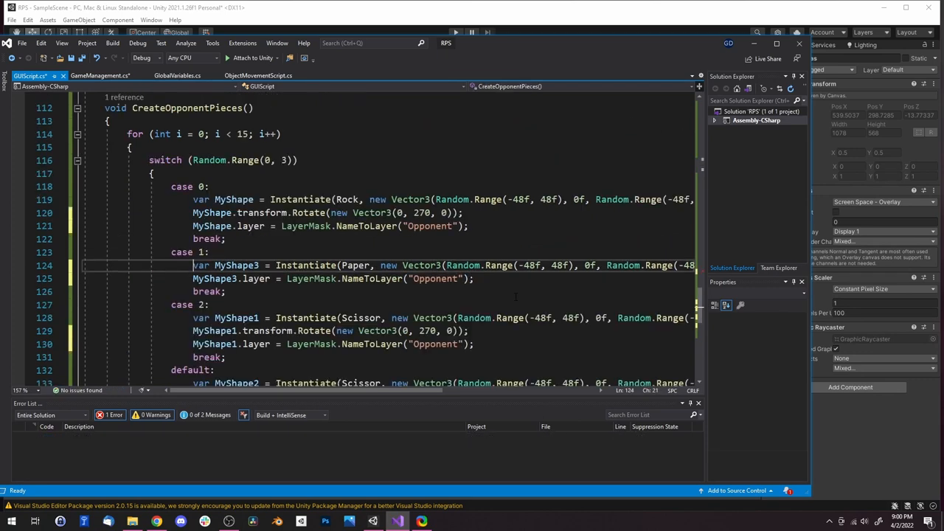
scroll("down", 3)
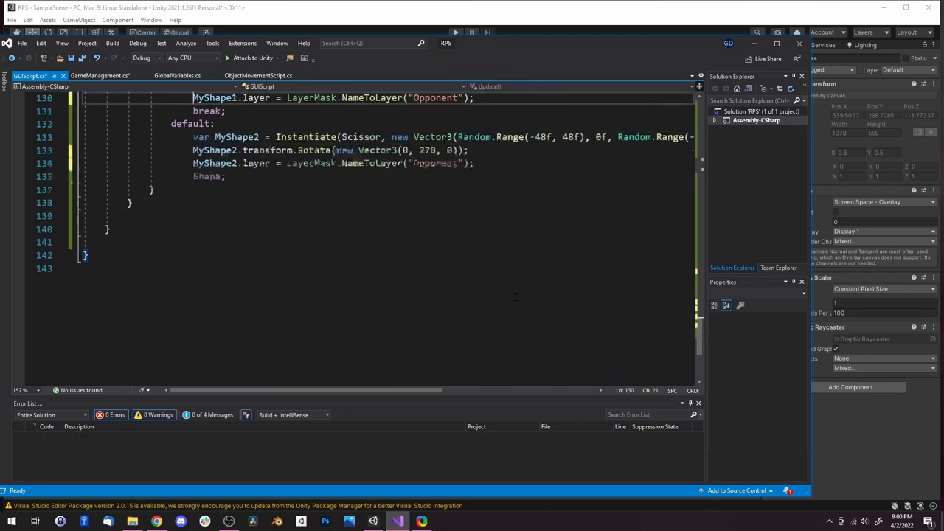
scroll("up", 3)
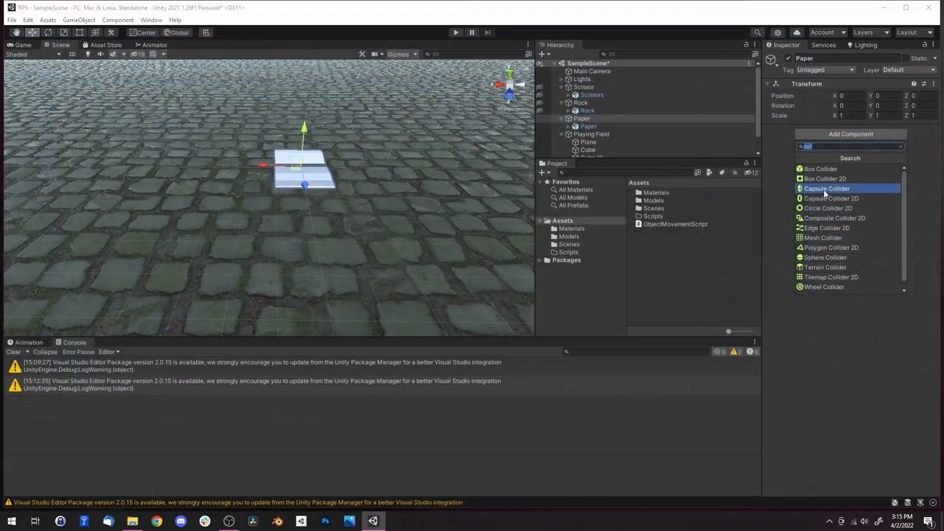
Give the Paper piece a Capsule Collider and a Rigidbody, then play to see pieces spawn on the arena floor.
left_click(826, 188)
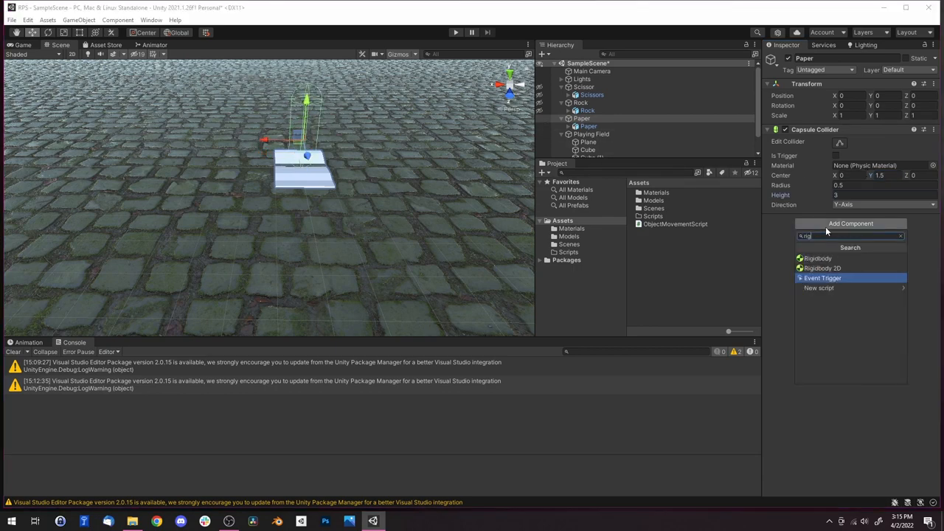
left_click(817, 259)
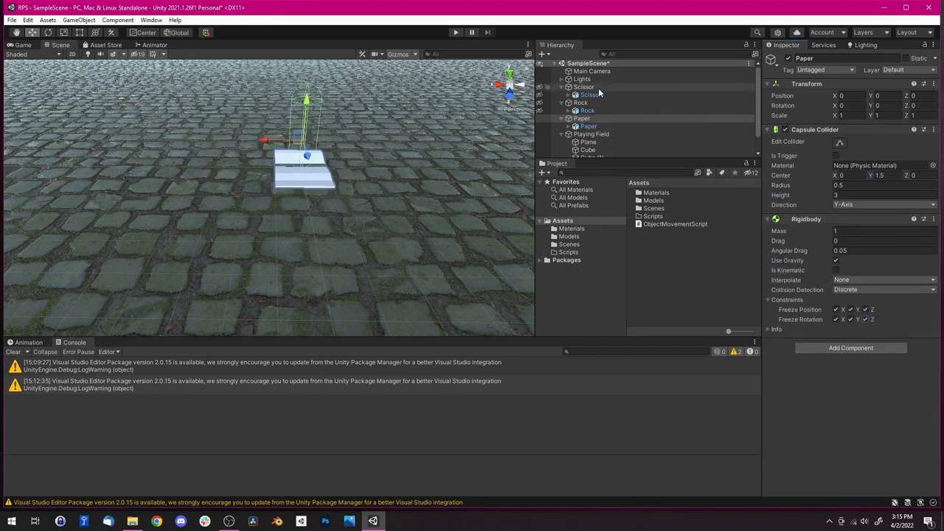
left_click(454, 33)
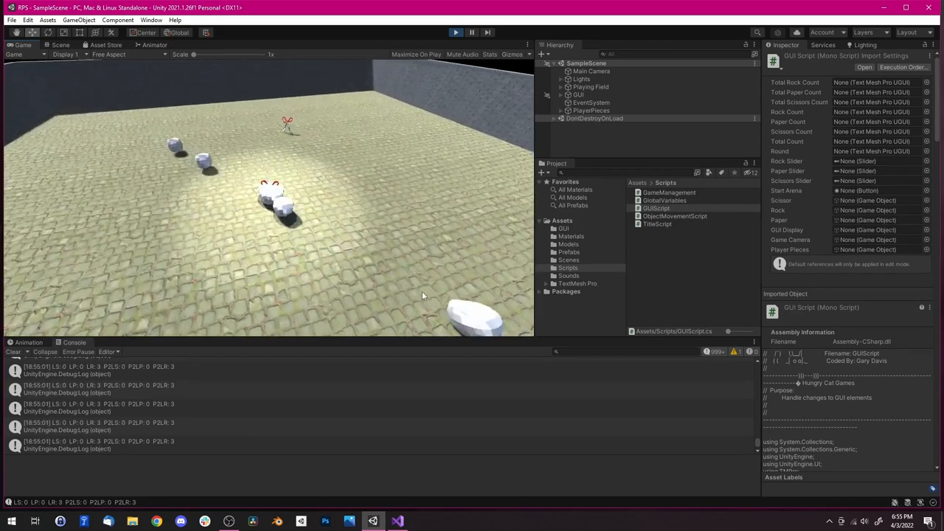
left_click(397, 521)
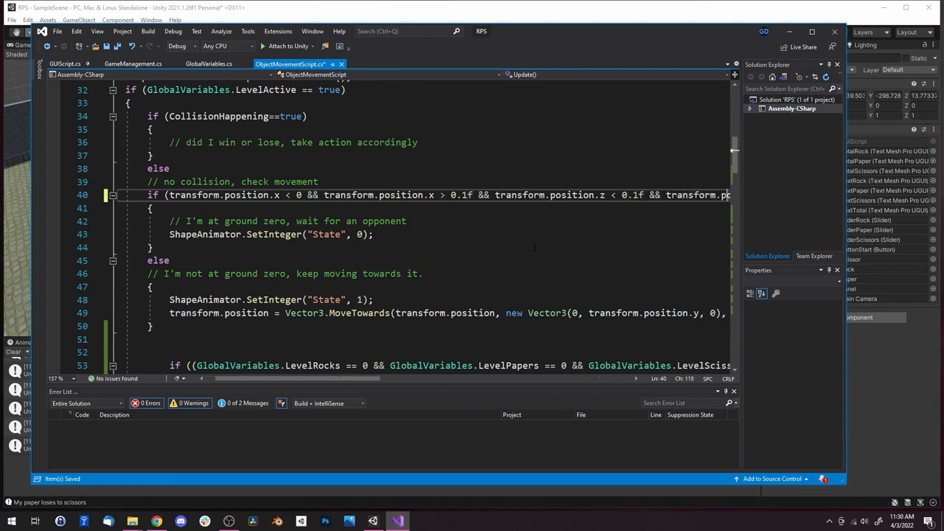
Play the game and enter the arena from the champion screen.
scroll("right", 3)
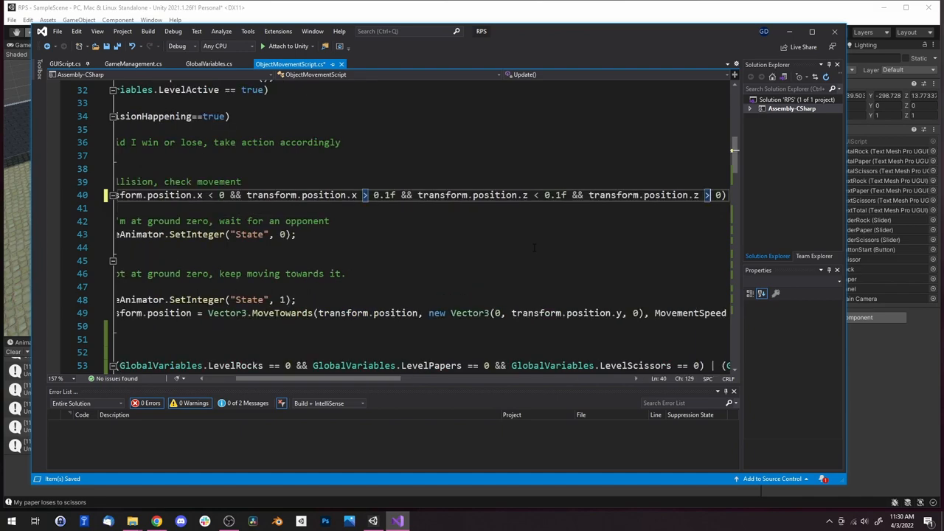
left_click(455, 33)
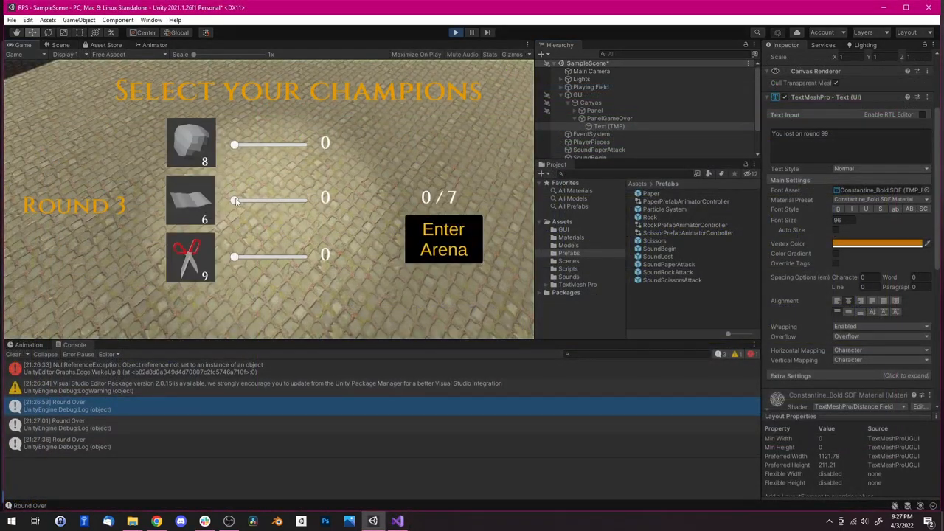
left_click(443, 239)
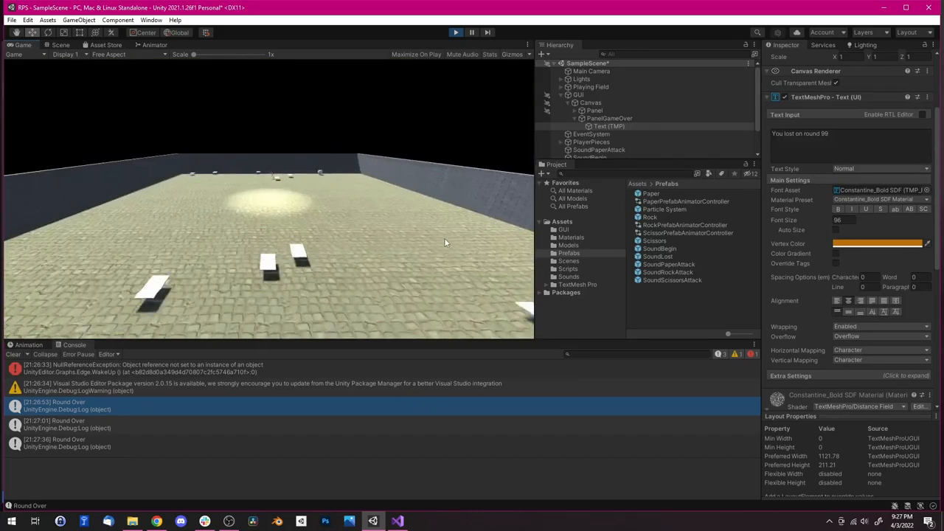
Select the imported TitleScreen image in Assets/GUI and list its Texture Type choices.
left_click(324, 522)
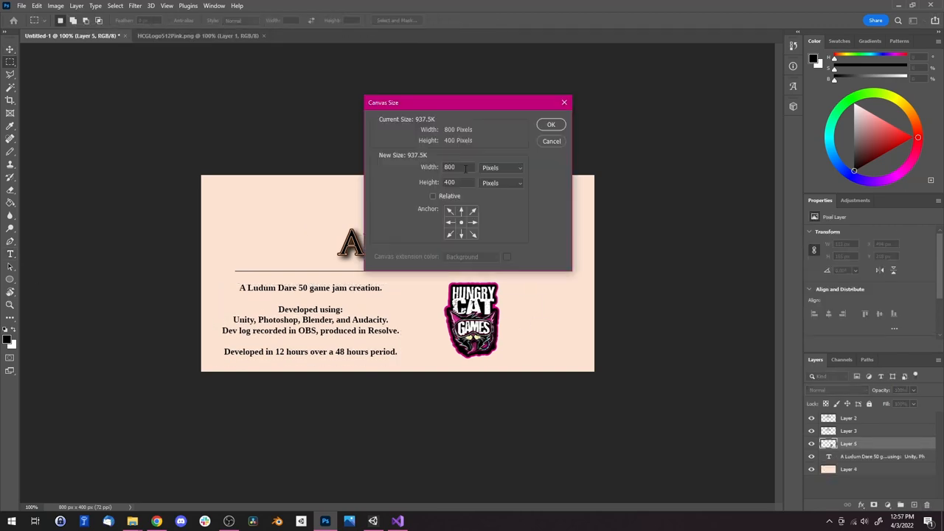
left_click(552, 124)
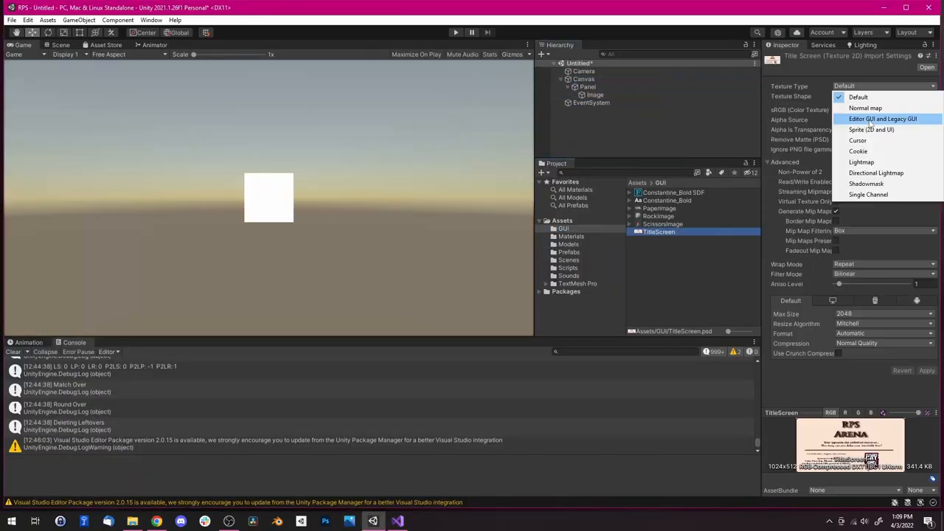
Play from the RPS Arena title screen through to the champion selection and into the arena.
left_click(455, 32)
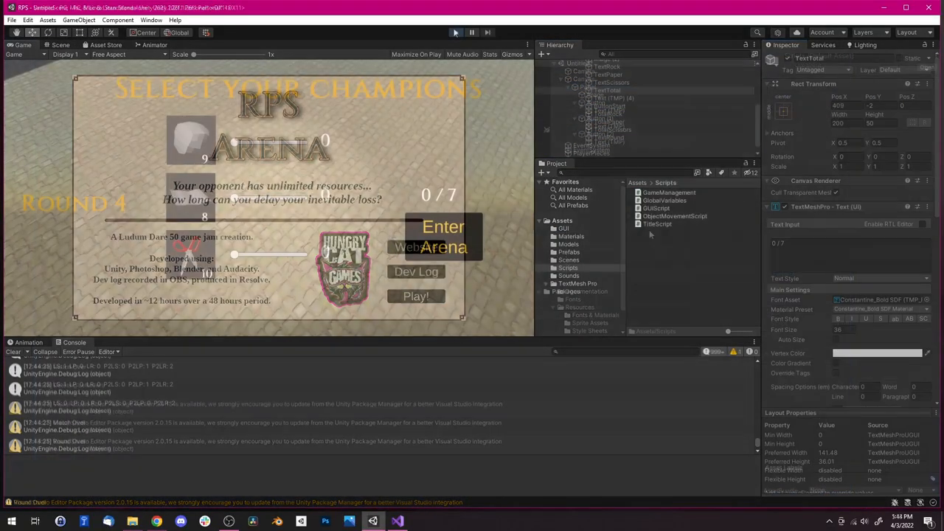
left_click(454, 33)
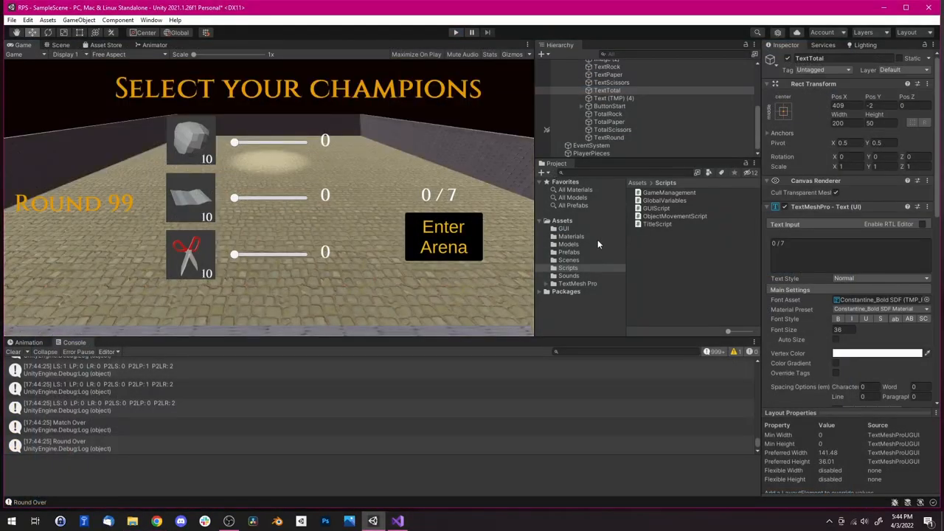
mouse_move(658, 238)
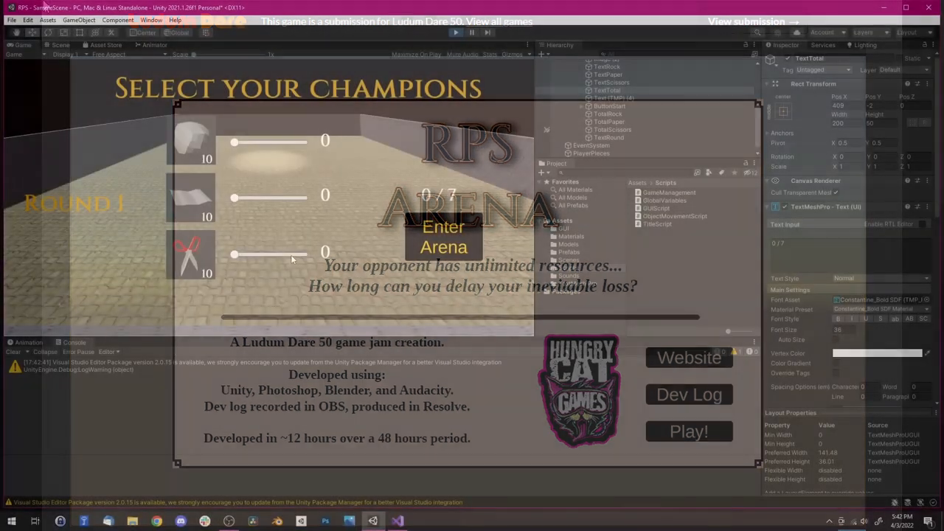
left_click(454, 33)
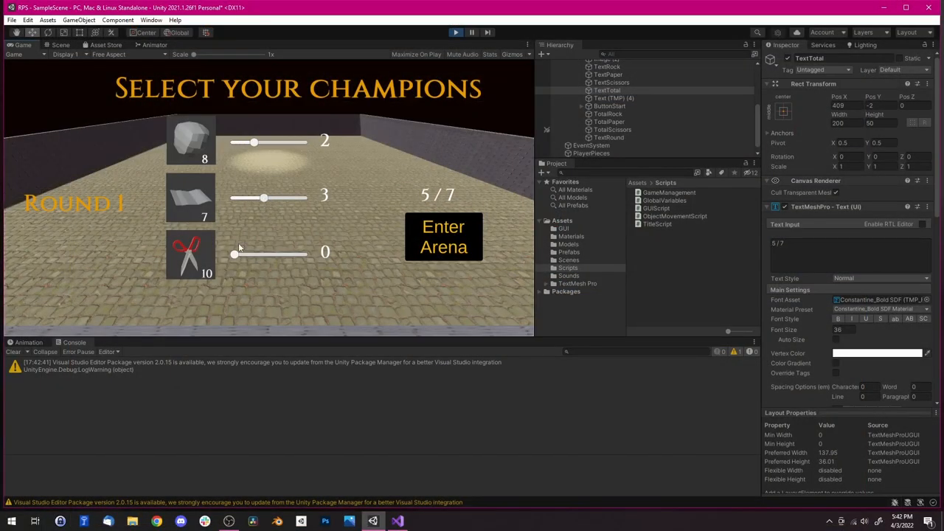
left_click(443, 236)
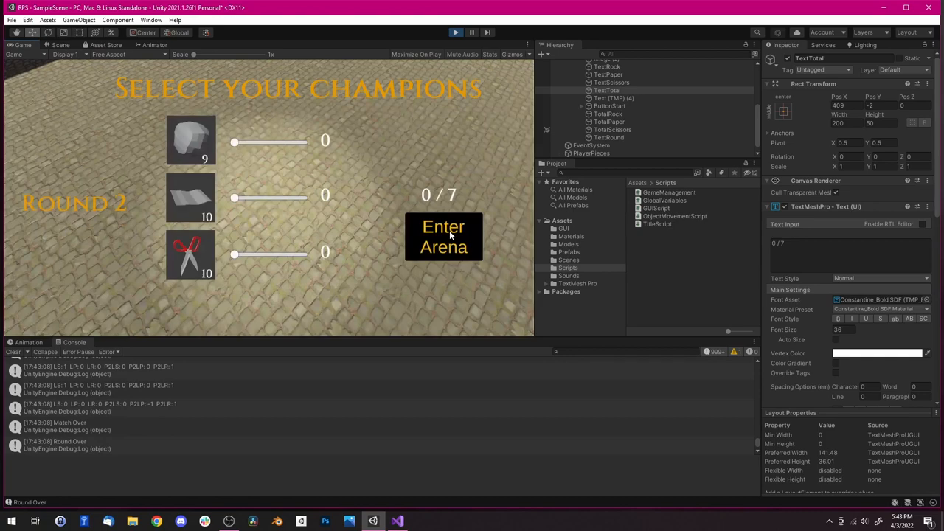
Set the paper count to 3 and send the champions into the arena over further rounds.
left_click_drag(235, 198, 266, 198)
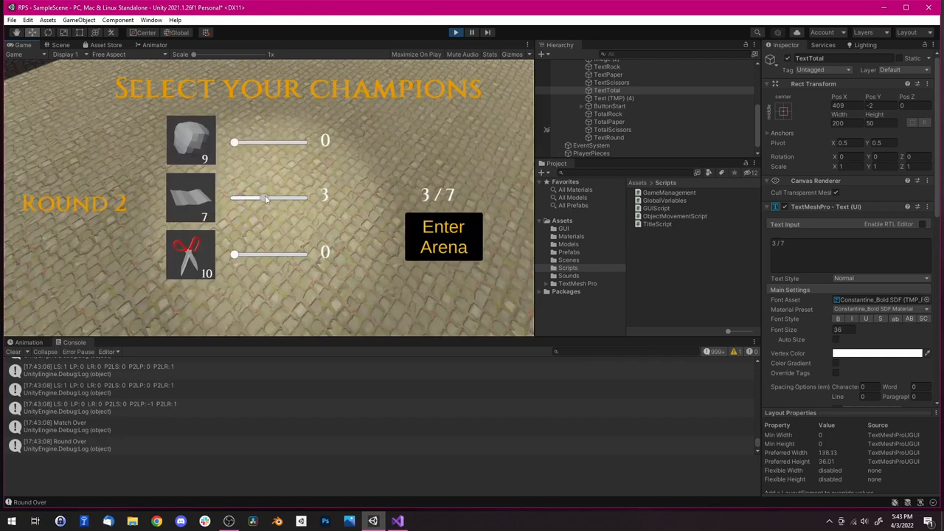
left_click(443, 236)
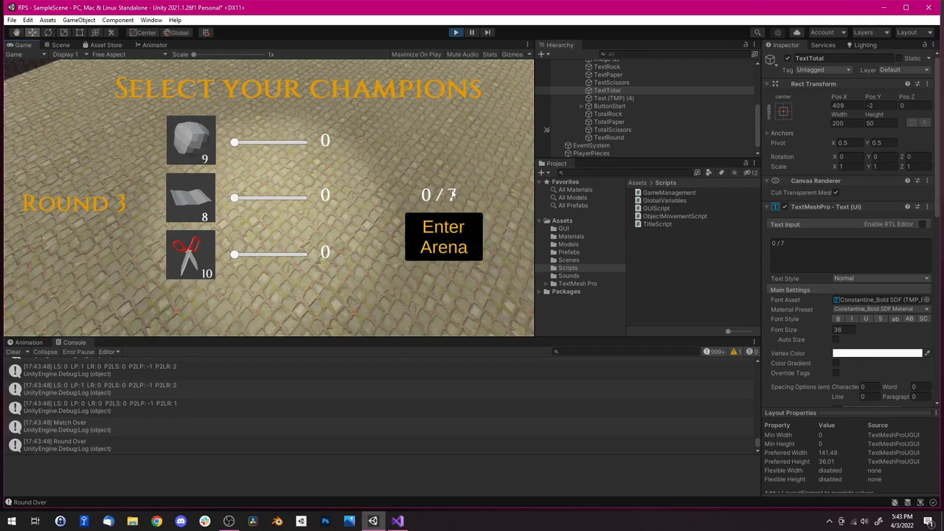
left_click(442, 237)
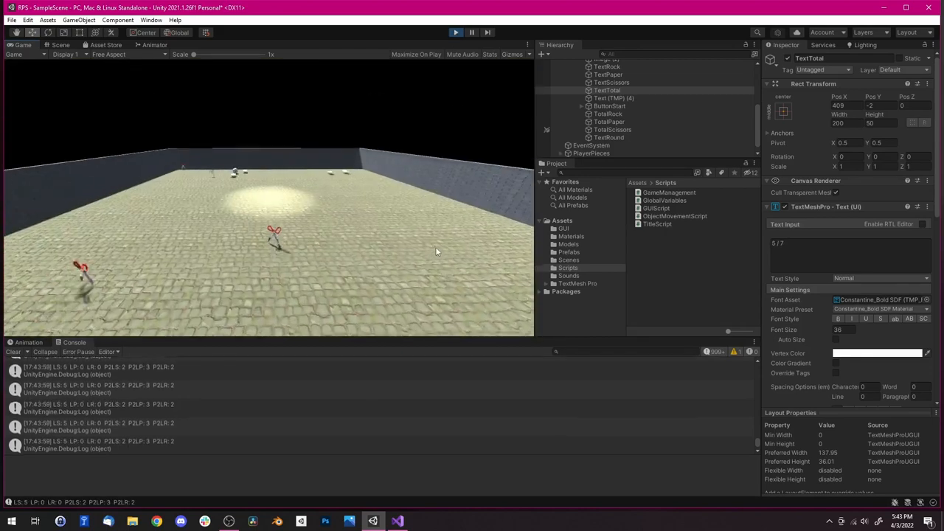